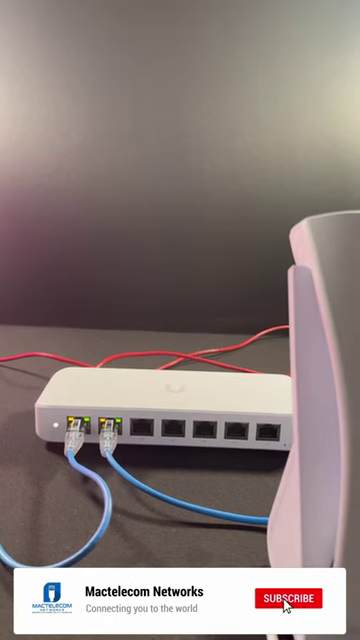
pyautogui.click(292, 600)
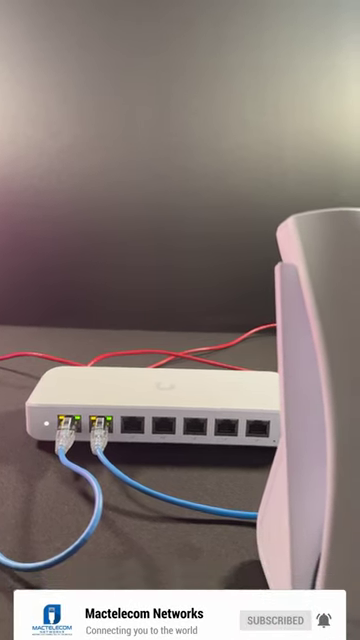